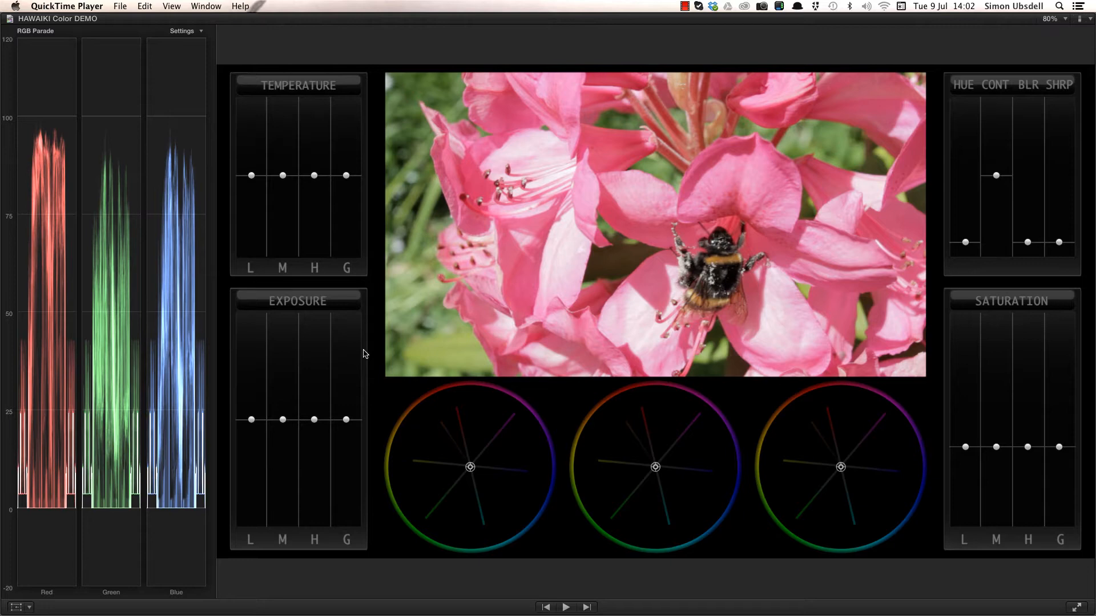
mouse_move(666, 440)
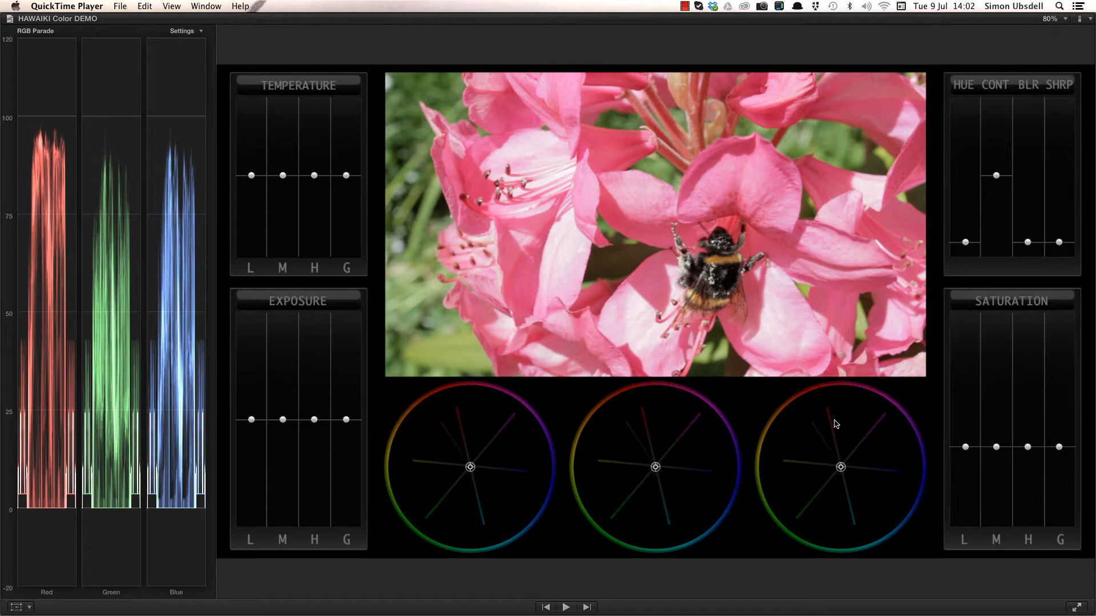
mouse_move(297, 89)
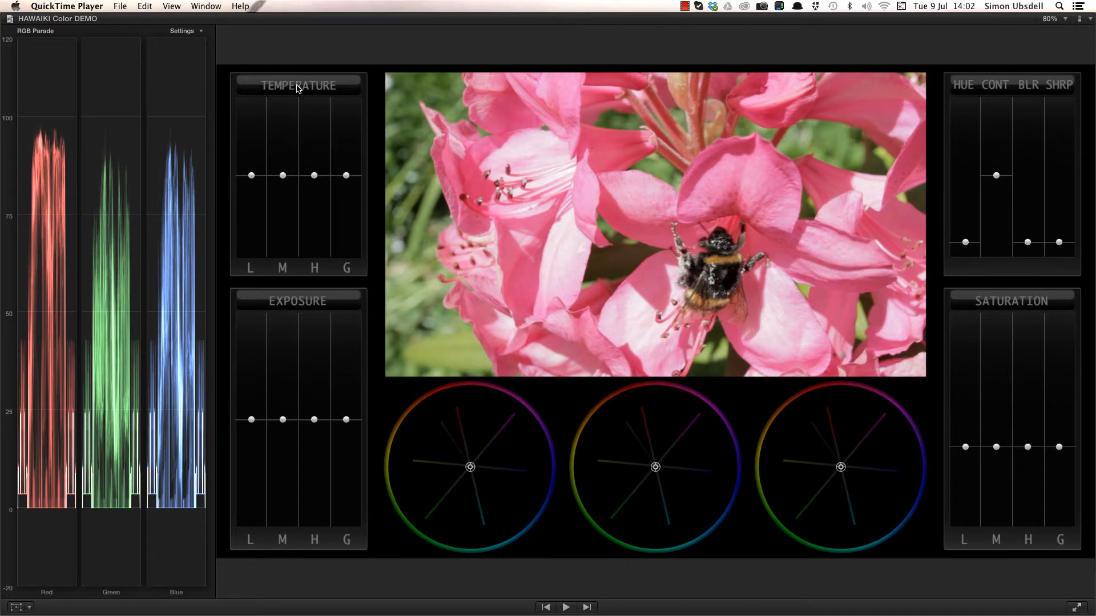
mouse_move(284, 179)
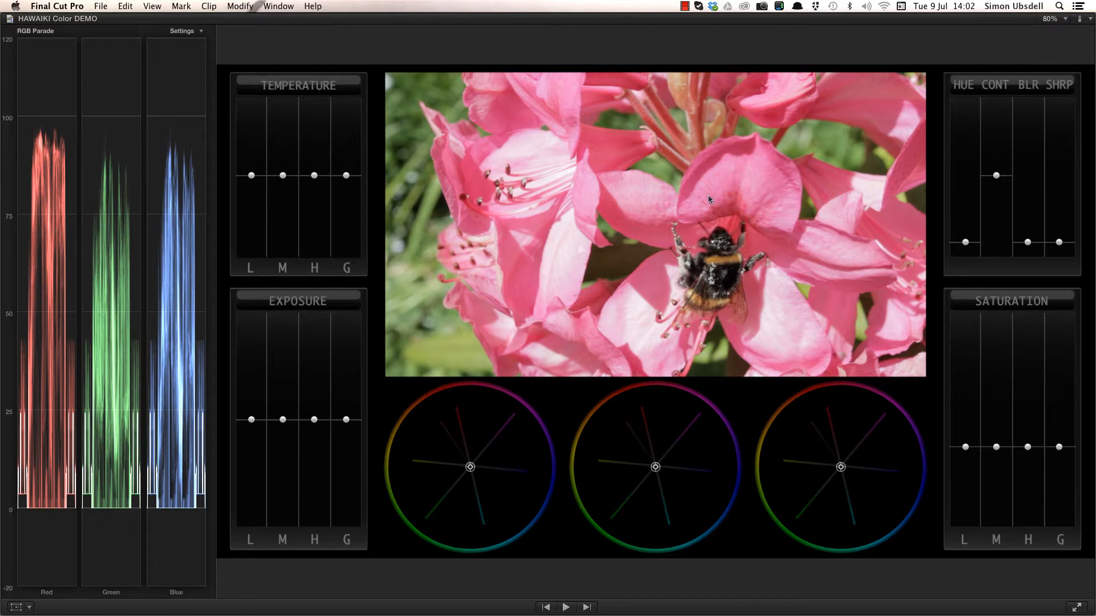
mouse_move(330, 184)
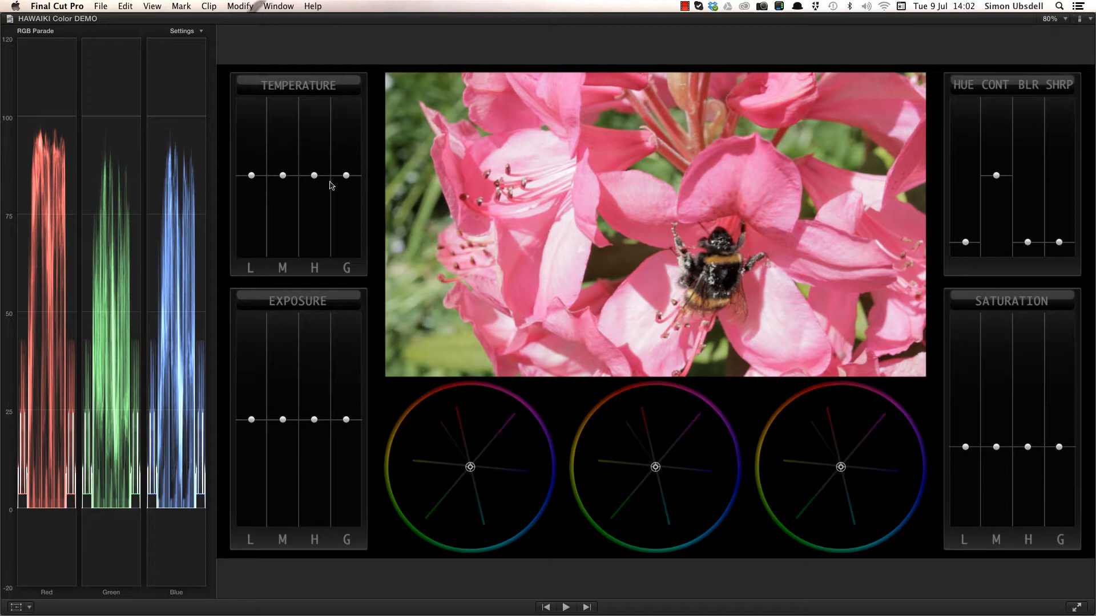
mouse_move(284, 176)
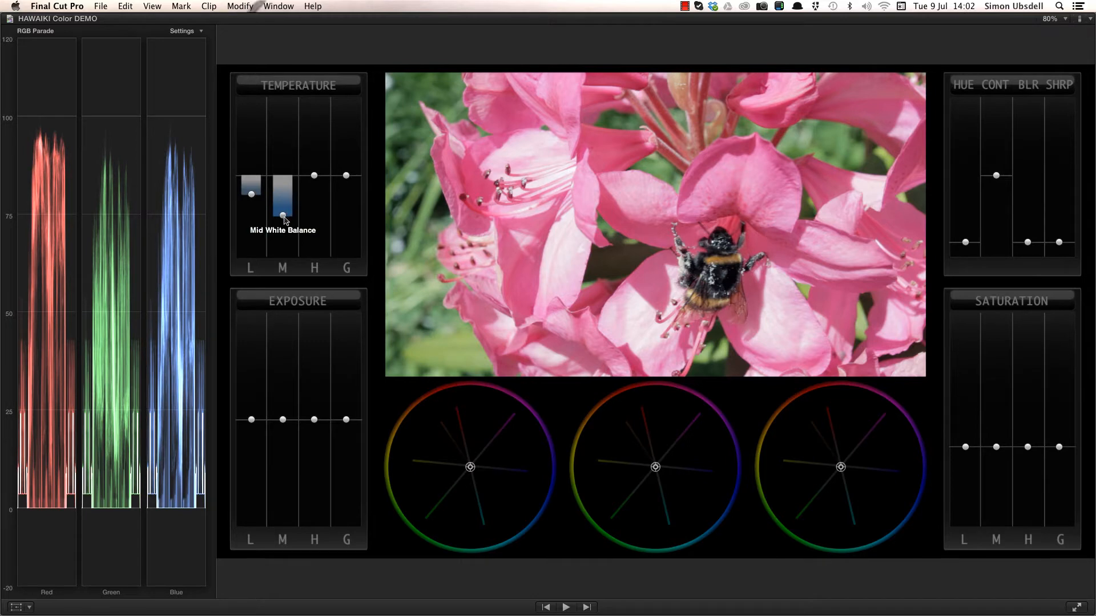
Step: Drag the mid-tone temperature slider warmer, then back down to a cooler blue balance
left_click_drag(283, 215, 283, 172)
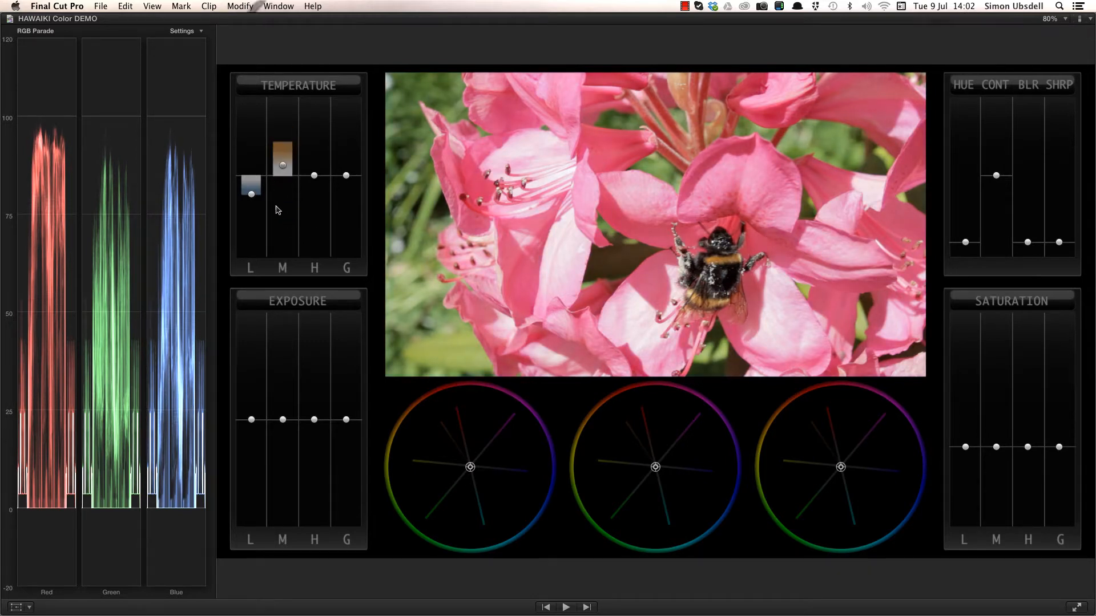
left_click_drag(282, 164, 283, 213)
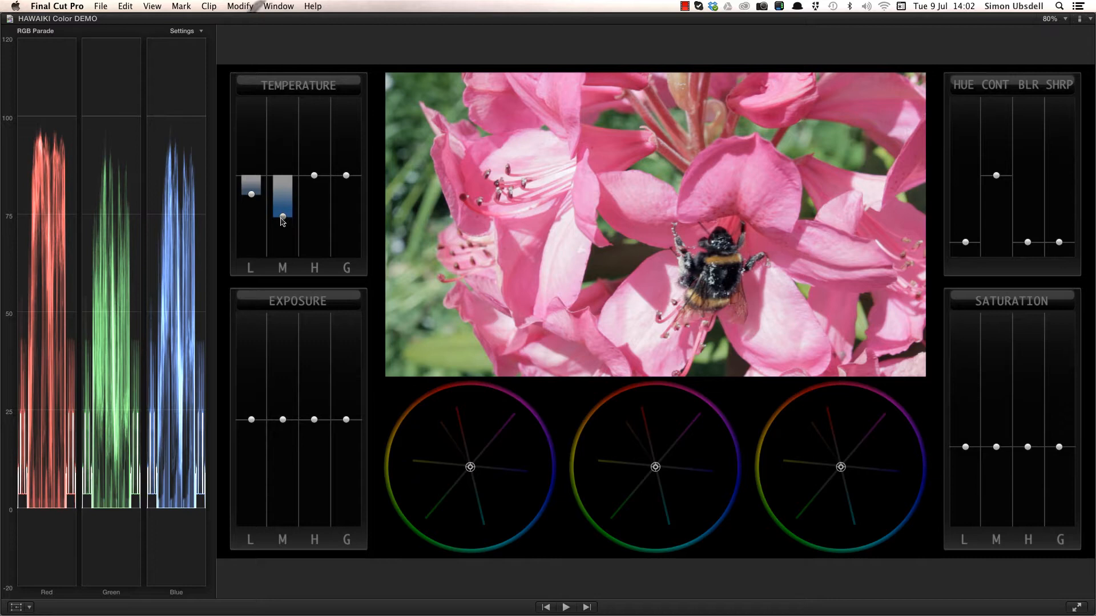
left_click_drag(282, 217, 281, 209)
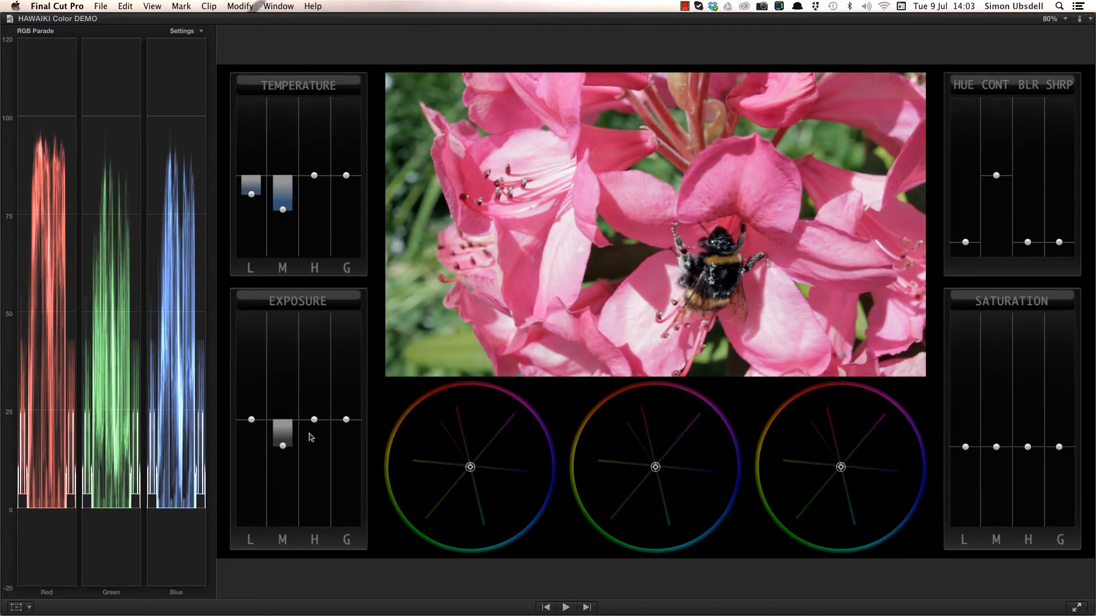
mouse_move(314, 420)
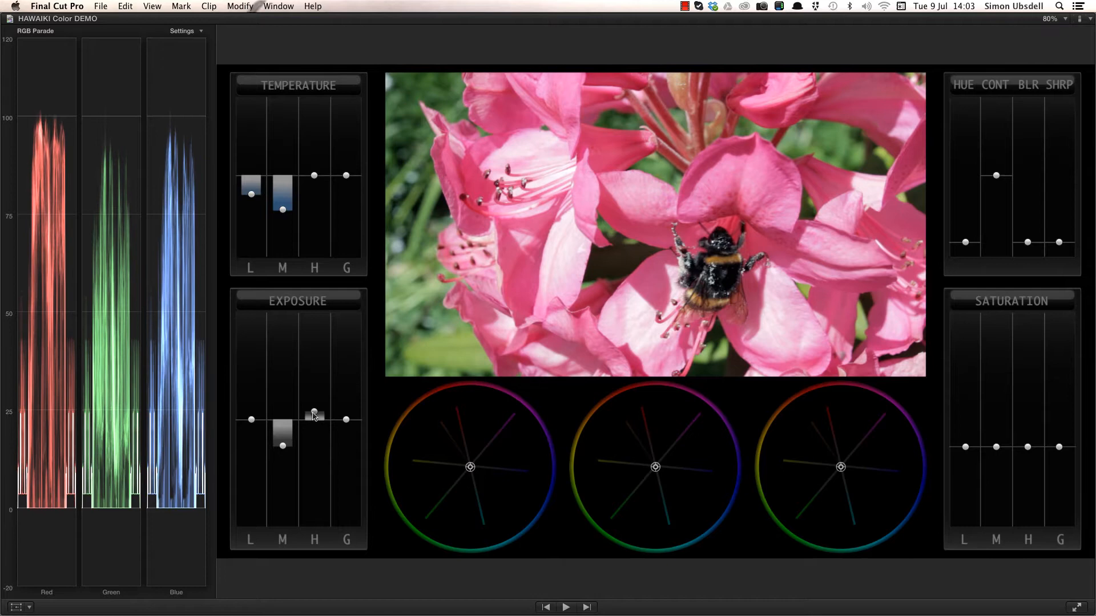
mouse_move(314, 412)
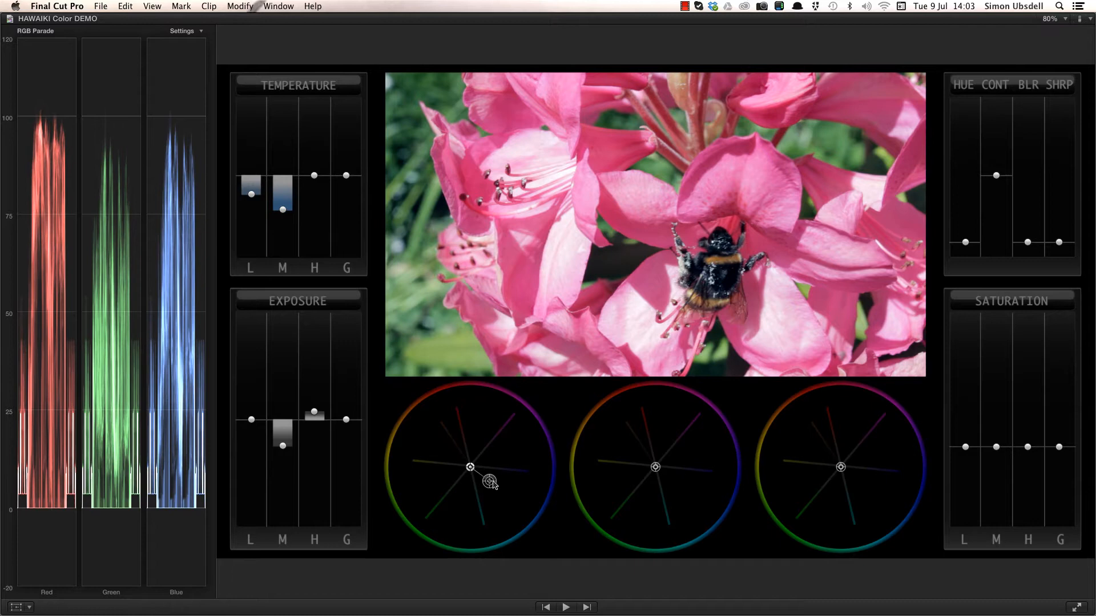
mouse_move(655, 467)
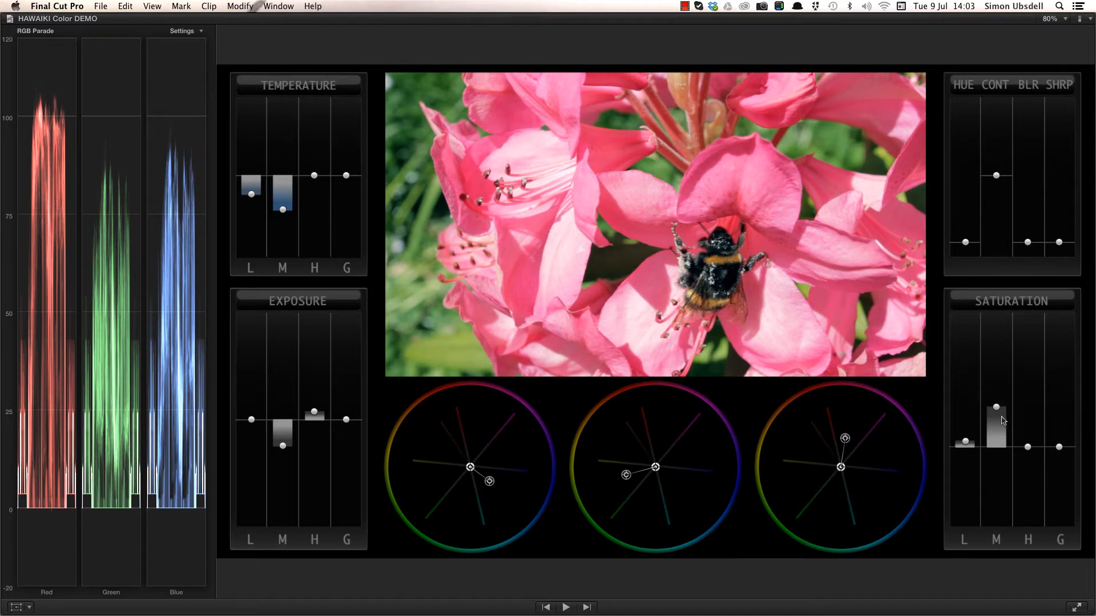
mouse_move(536, 450)
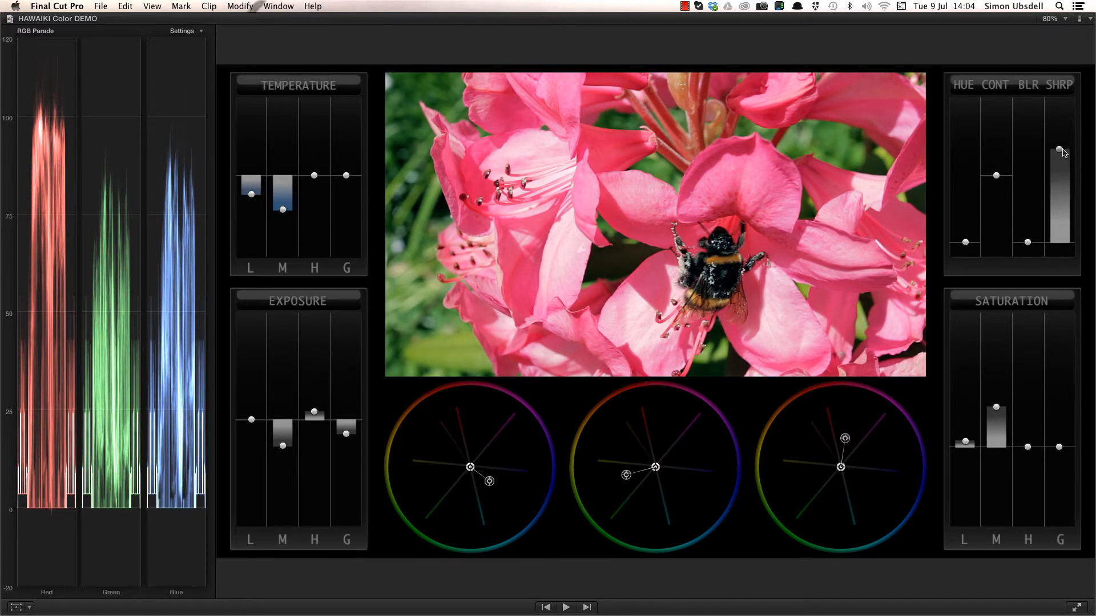
mouse_move(1059, 153)
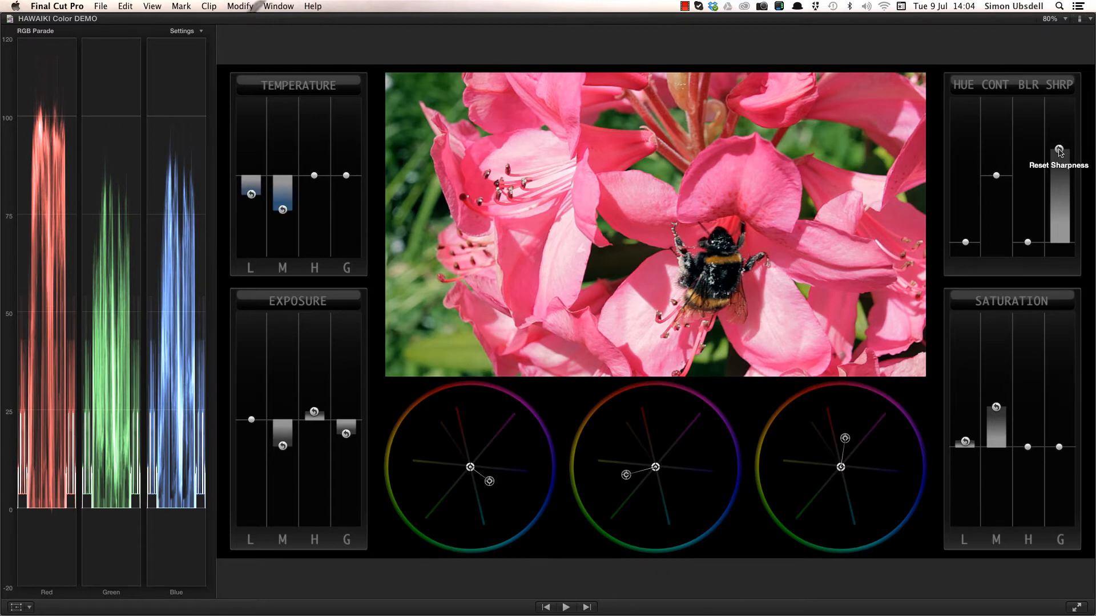
Step: Select the Hawaiki Color effect in the upper-right Inspector area to show its parameters
left_click(1059, 151)
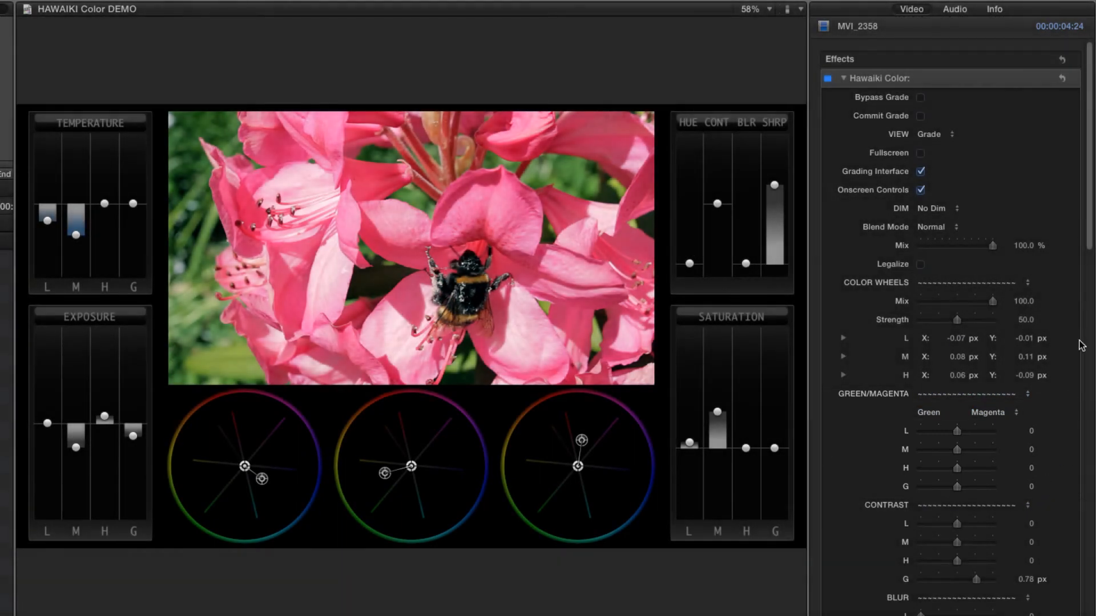
Step: Scroll down the Hawaiki Color parameters to show contrast, blur, sharpness, temperature and exposure values
scroll("down", 3)
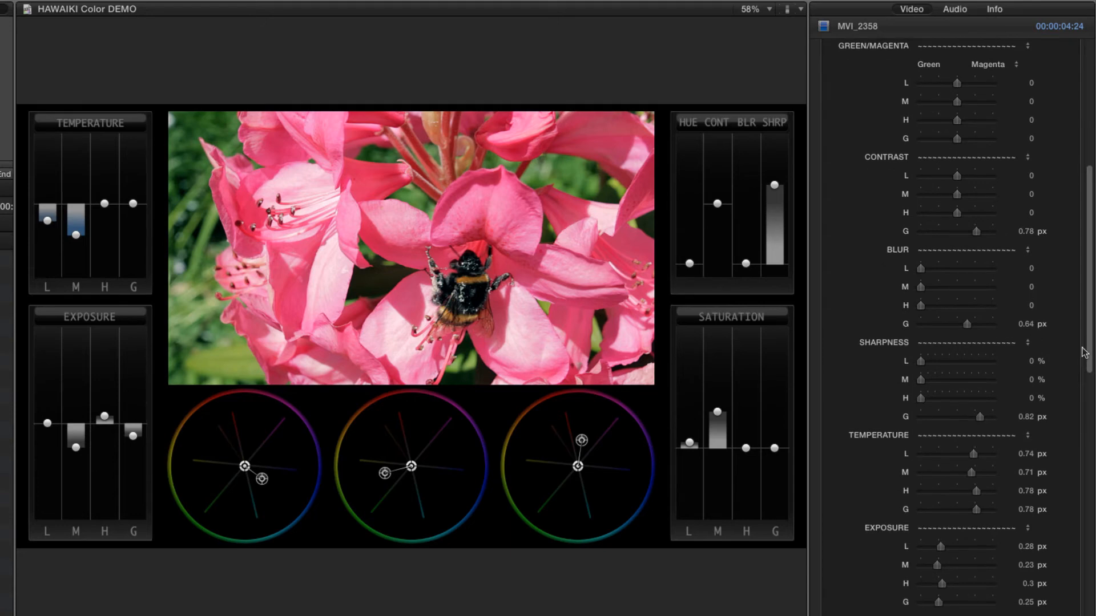
mouse_move(854, 158)
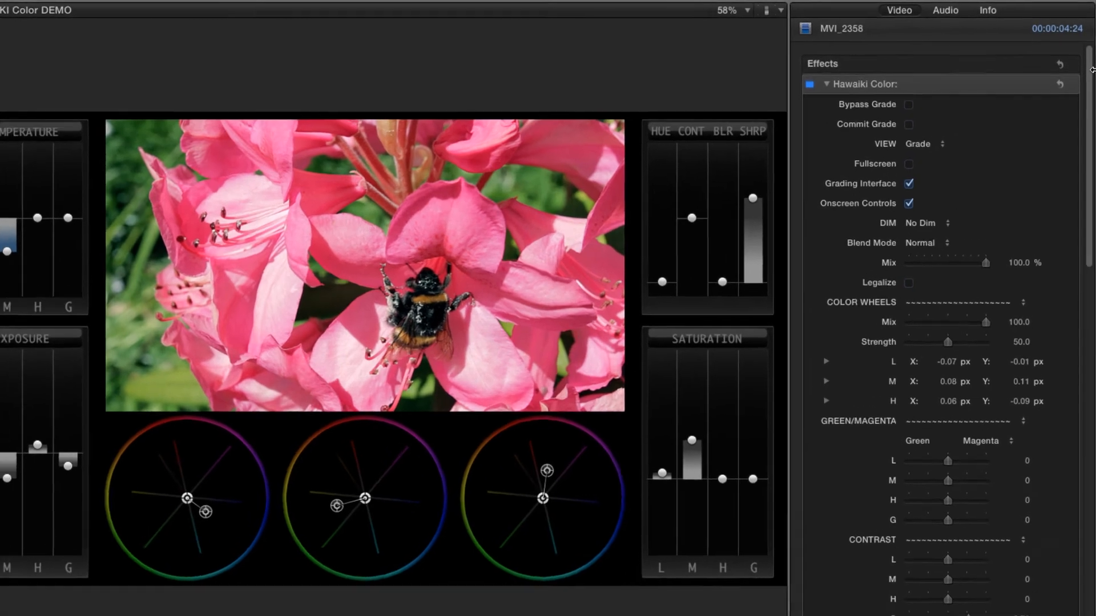
left_click(923, 144)
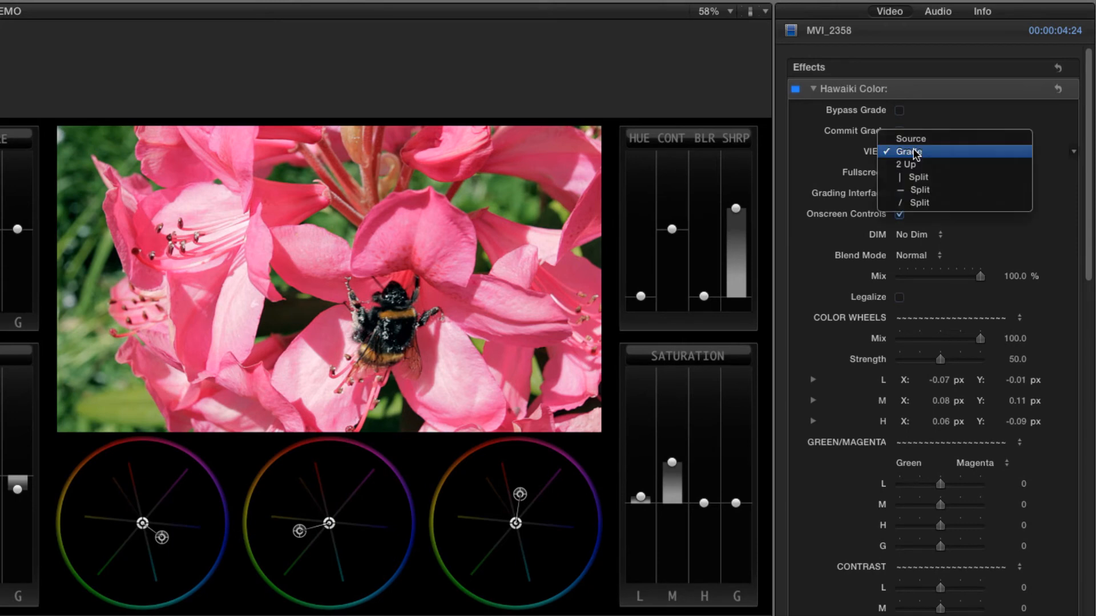
left_click(906, 164)
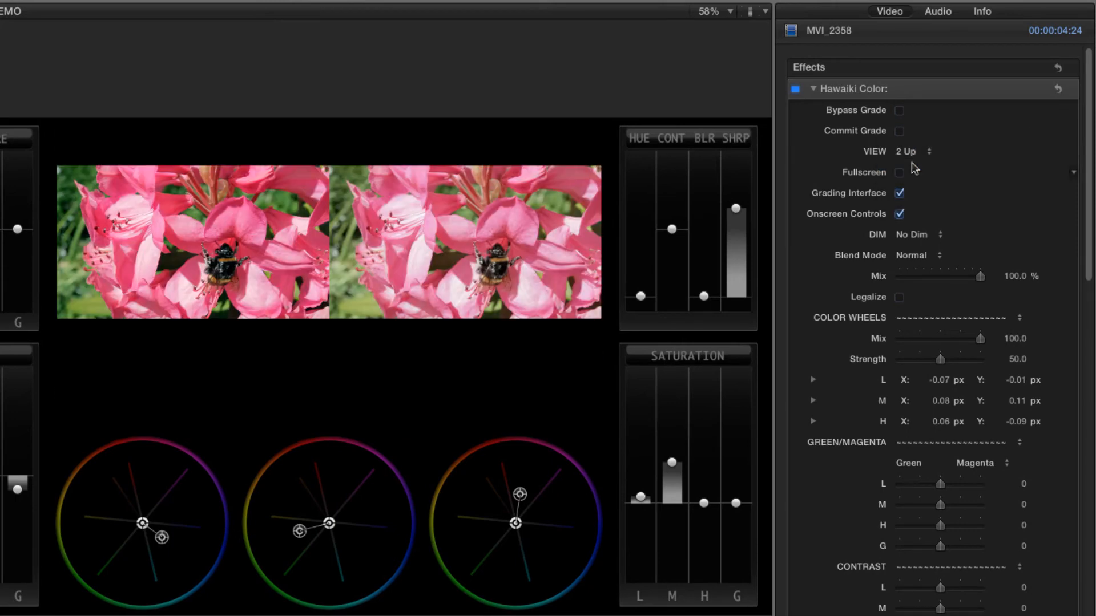
left_click(909, 151)
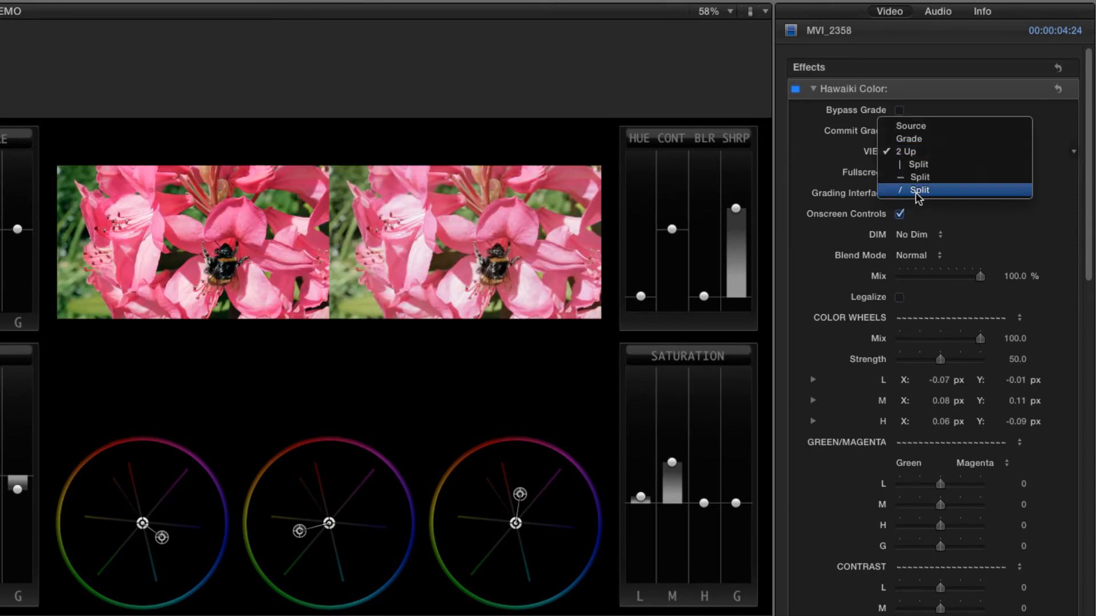
left_click(919, 190)
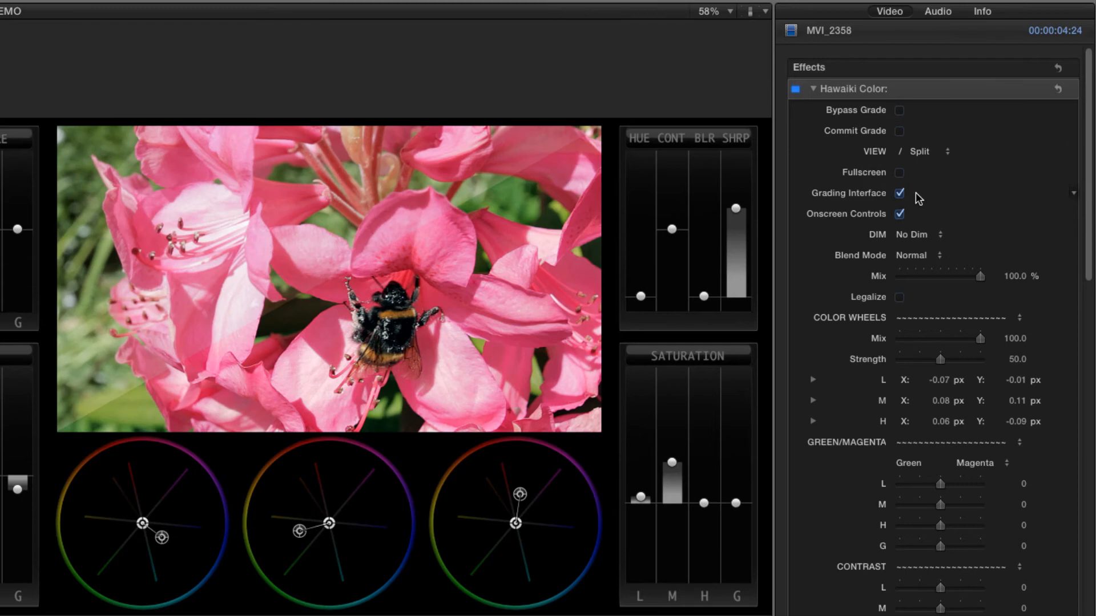
left_click(922, 151)
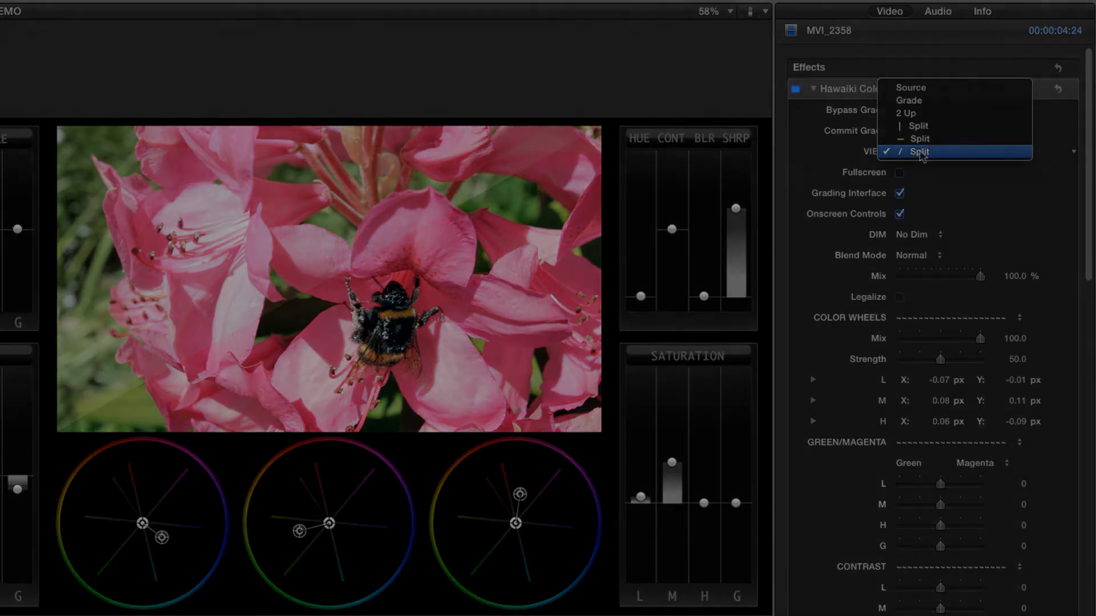
left_click(909, 99)
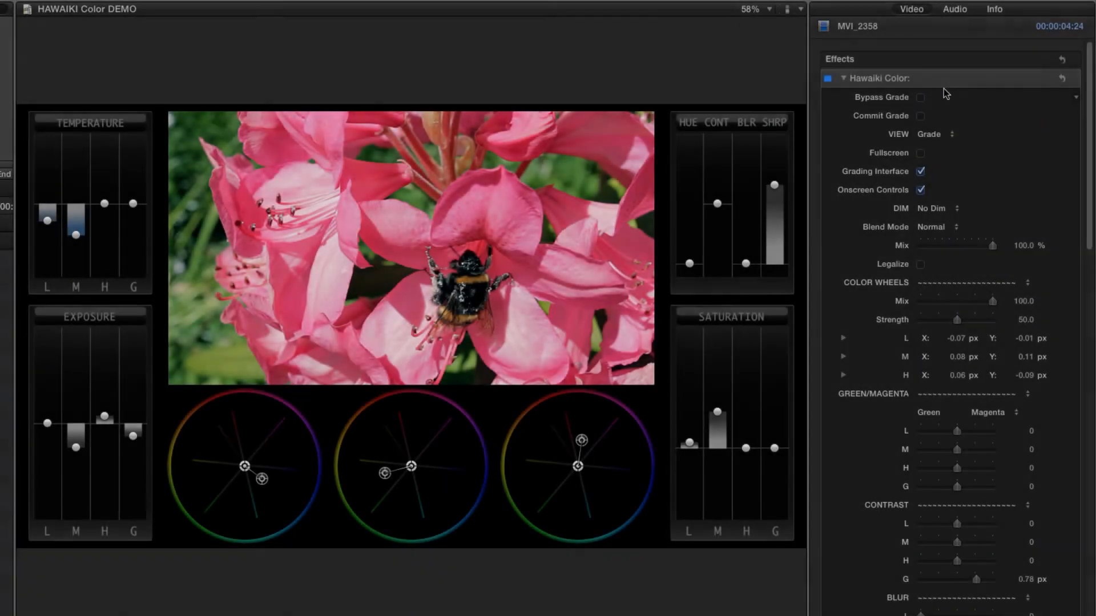
left_click(921, 153)
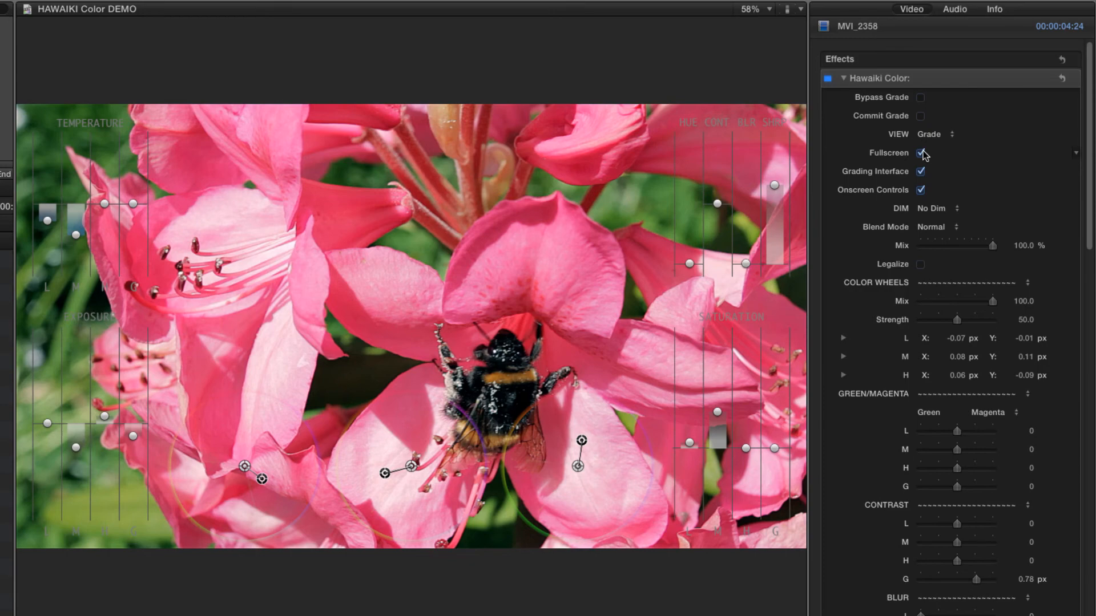
left_click(919, 153)
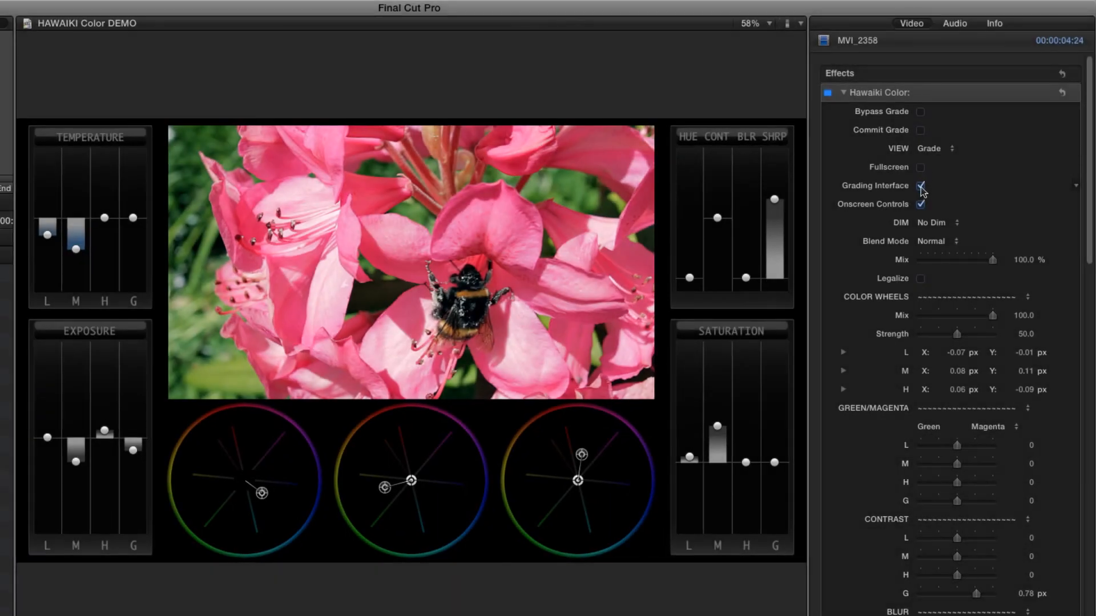
left_click(921, 186)
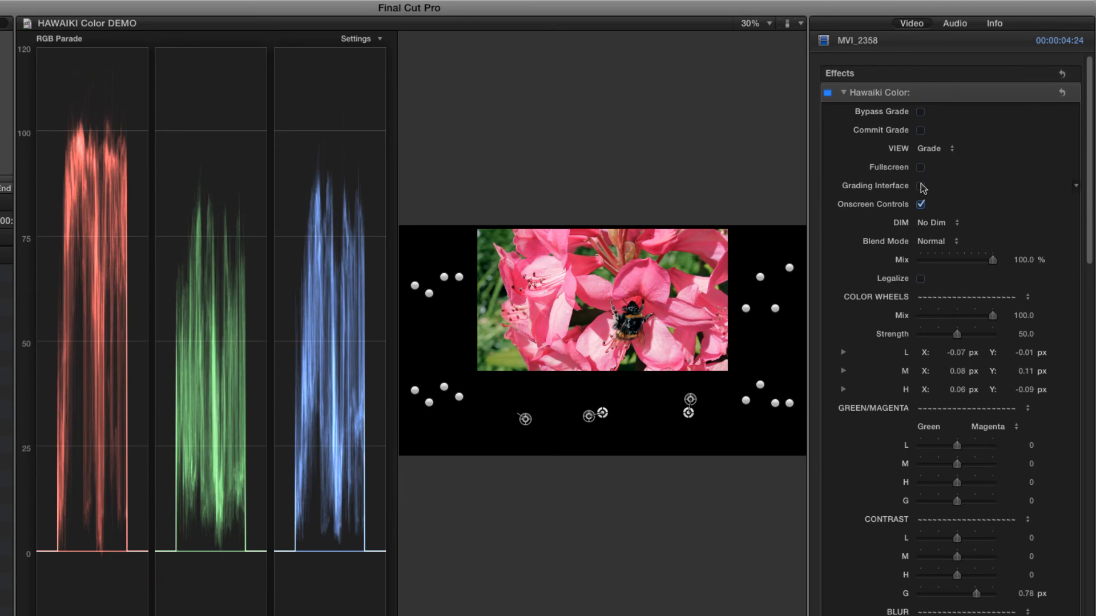
left_click(921, 186)
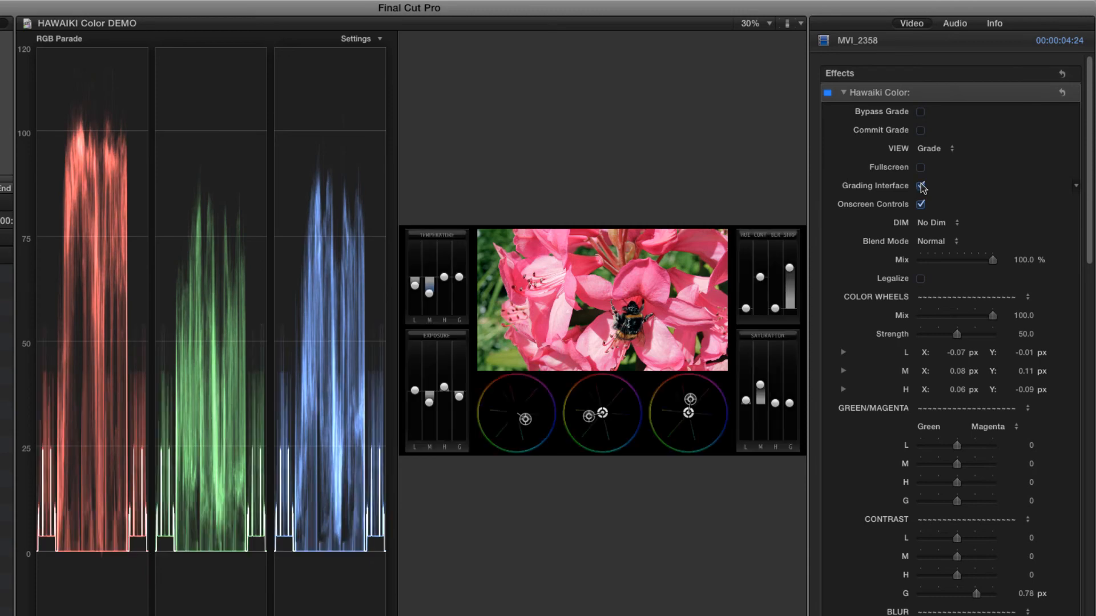
left_click(921, 186)
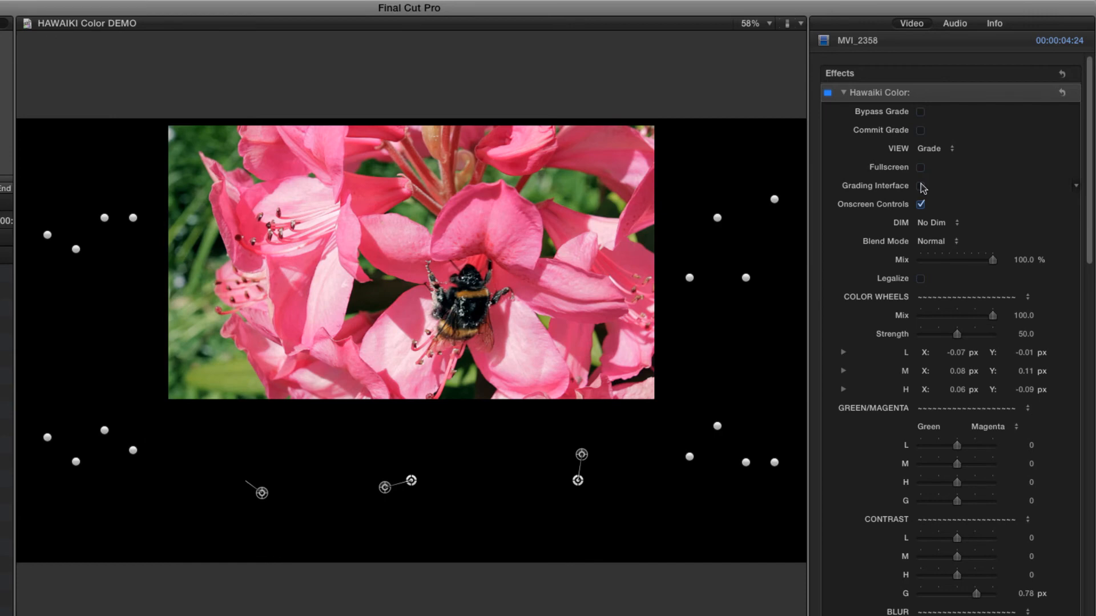
left_click(921, 186)
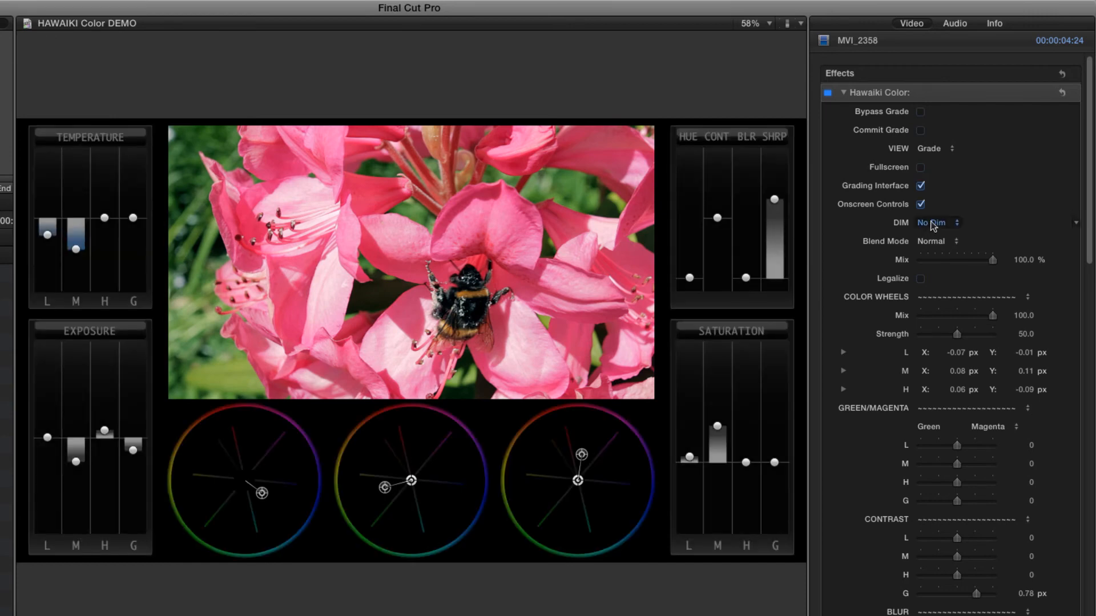
left_click(937, 222)
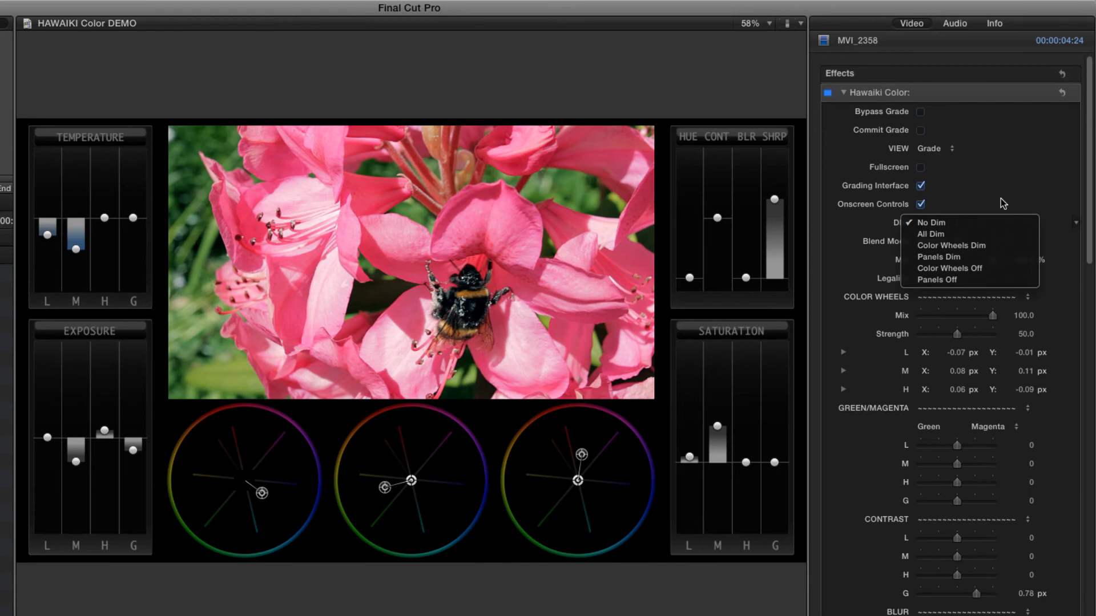
left_click(950, 245)
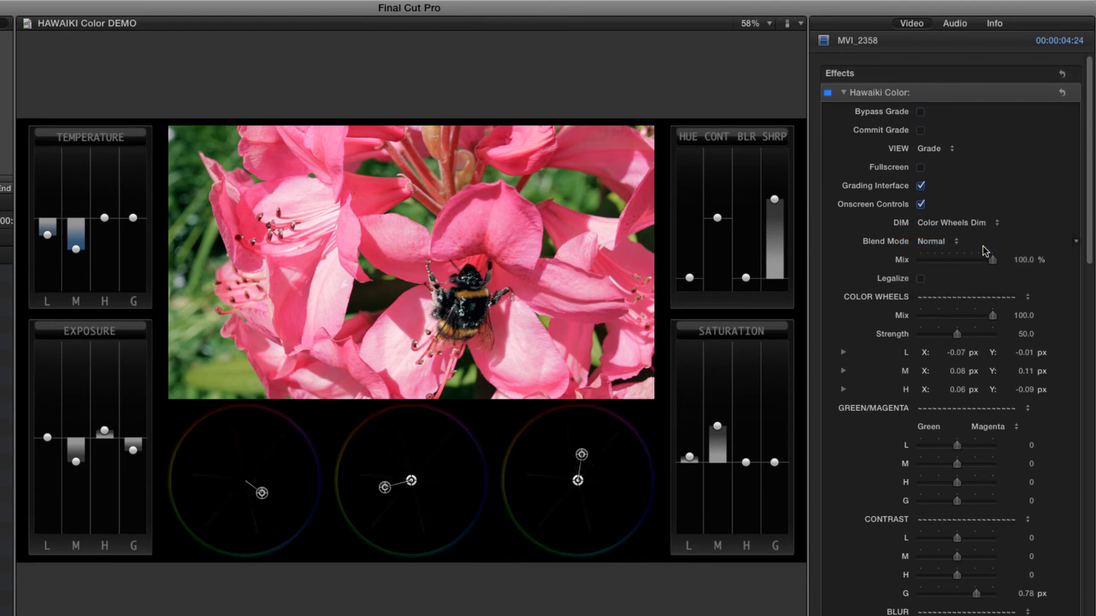
left_click(972, 222)
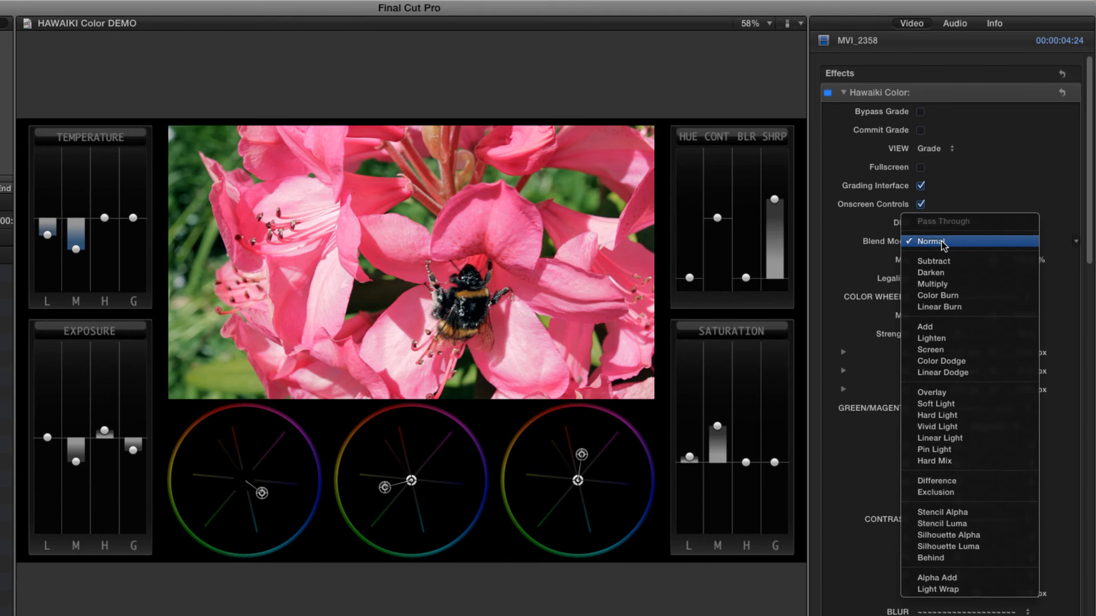
left_click(932, 241)
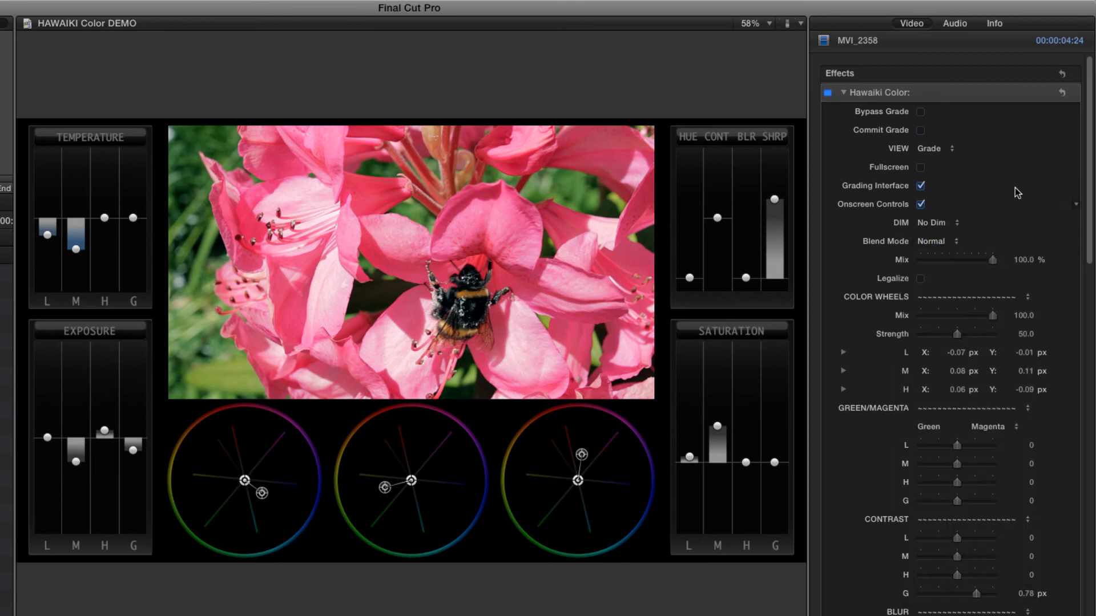